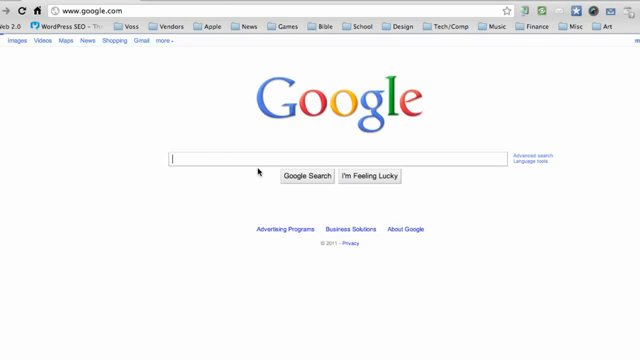
# - Search Google for 'eclipse download' to find the Eclipse Downloads page
pyautogui.write('eclipse download')
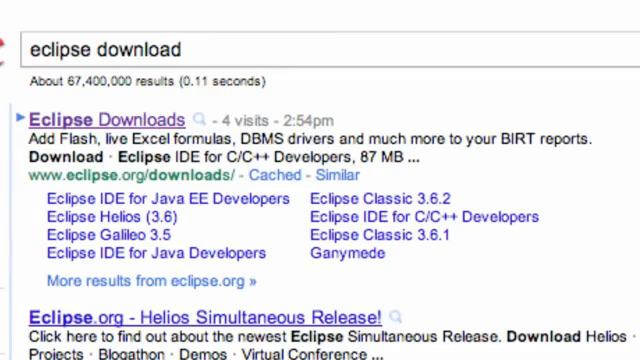
pyautogui.moveTo(172, 178)
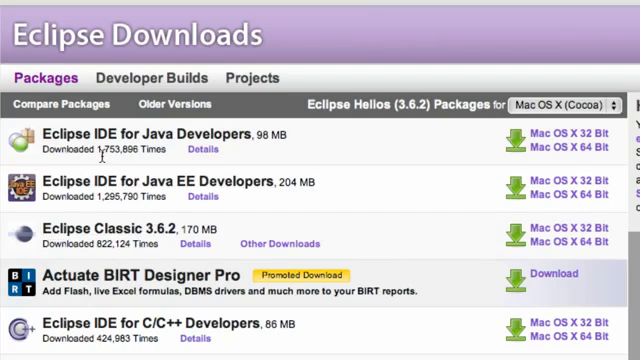
pyautogui.moveTo(184, 148)
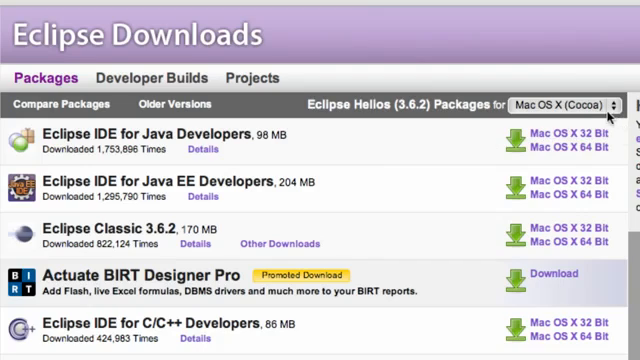
# - Choose Mac OS X (Cocoa) as the platform for the Eclipse Helios downloads
pyautogui.click(580, 100)
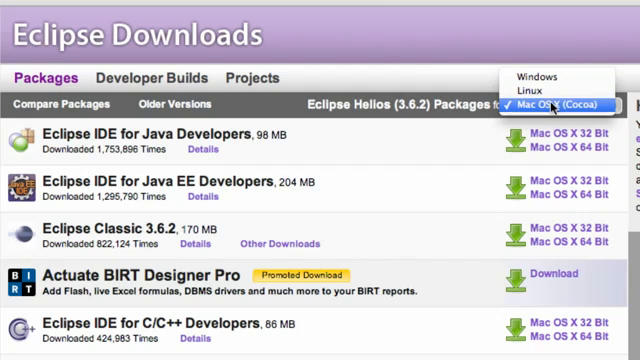
pyautogui.click(560, 102)
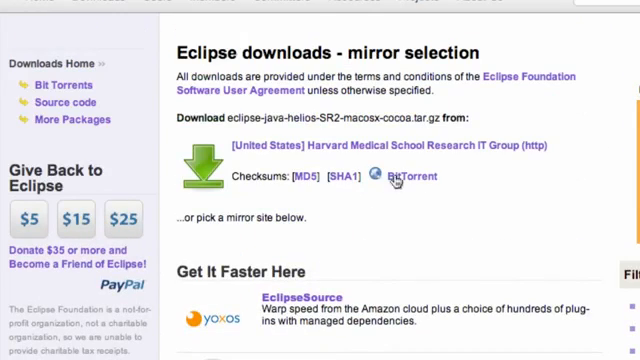
pyautogui.moveTo(396, 150)
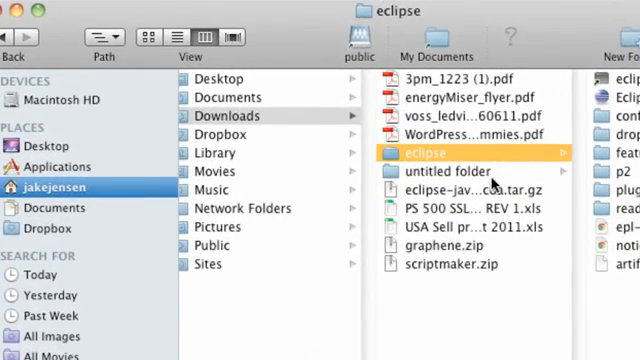
pyautogui.moveTo(280, 116)
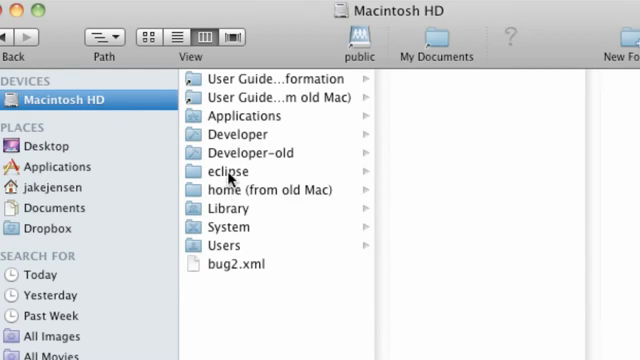
# - Go into the eclipse folder on Macintosh HD and pick out the Eclipse application
pyautogui.click(224, 172)
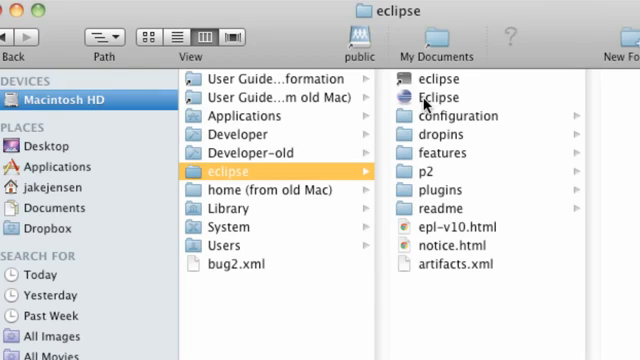
pyautogui.click(440, 96)
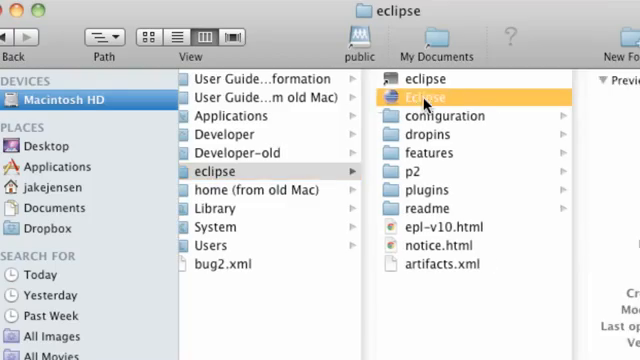
# - Launch the Eclipse application so the Workspace Launcher appears
pyautogui.doubleClick(434, 96)
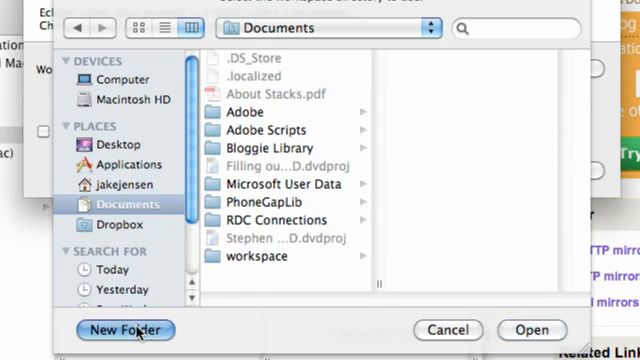
# - Create a 'thenewboston' folder in Documents and choose it as the workspace
pyautogui.click(124, 330)
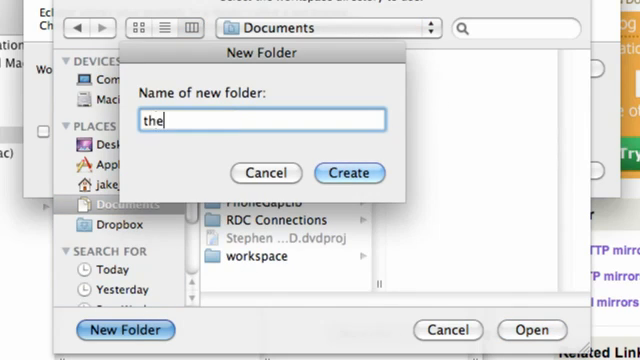
pyautogui.write('newboston')
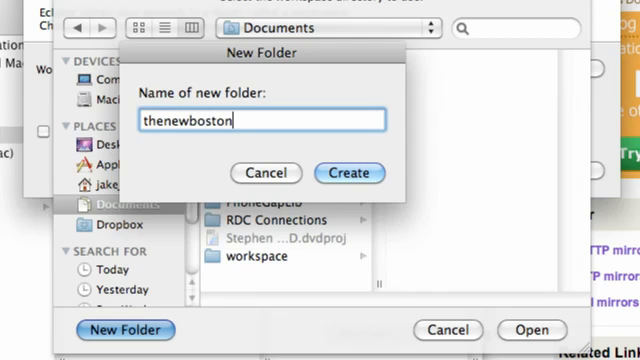
pyautogui.click(348, 172)
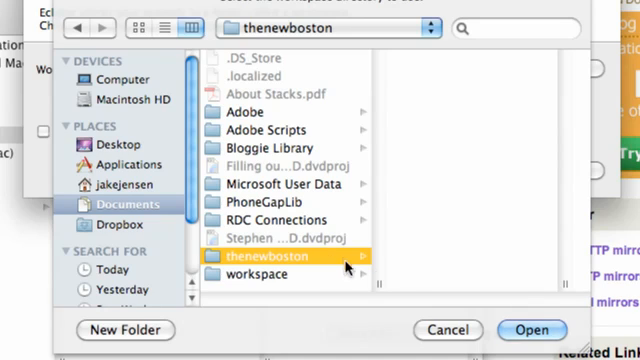
pyautogui.click(528, 330)
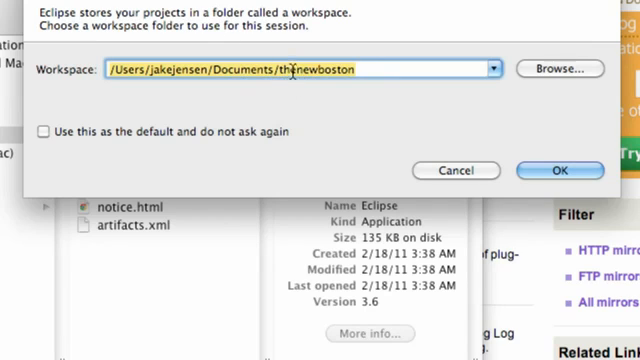
# - Accept the thenewboston workspace and load the Eclipse workbench
pyautogui.click(580, 168)
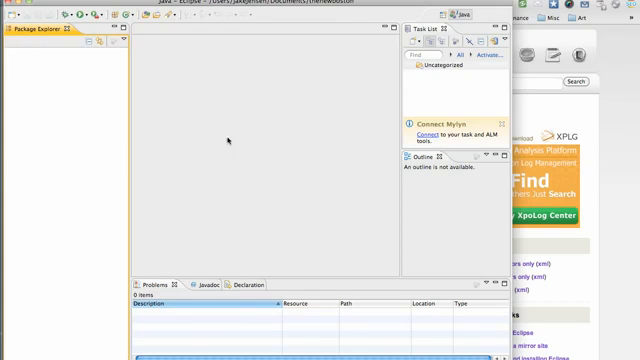
pyautogui.moveTo(200, 192)
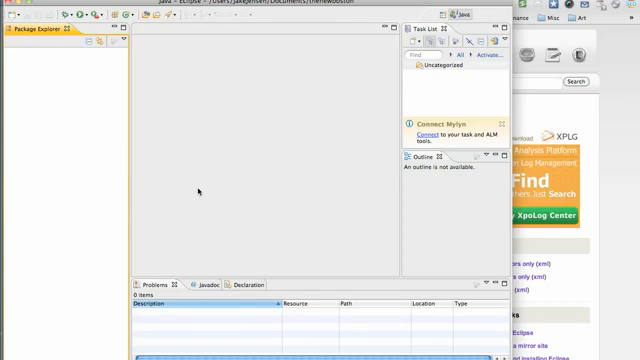
pyautogui.moveTo(192, 192)
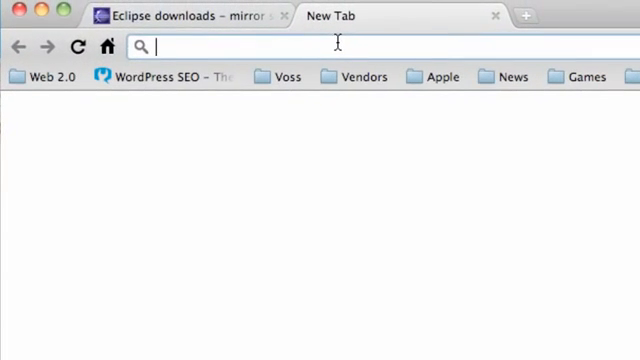
# - Search Google for 'android adt' and look through the results
pyautogui.write('android adt')
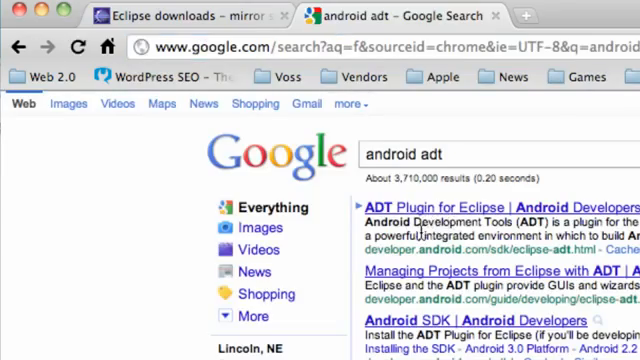
pyautogui.scroll(-3)
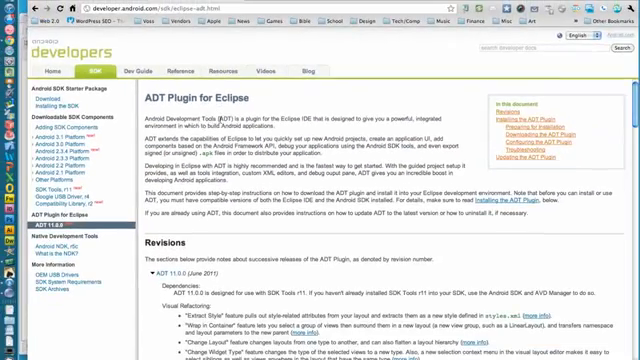
# - Scroll the ADT Plugin page down to the 'Downloading the ADT Plugin' section
pyautogui.scroll(-3)
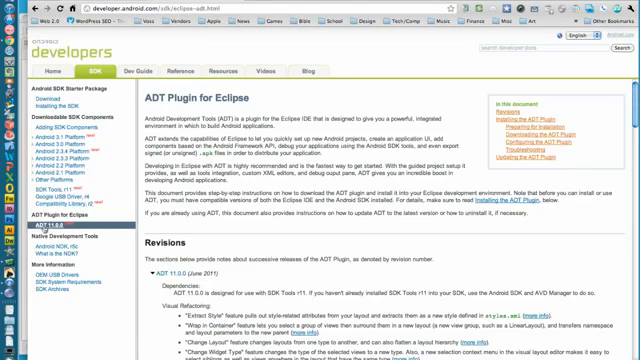
pyautogui.scroll(-3)
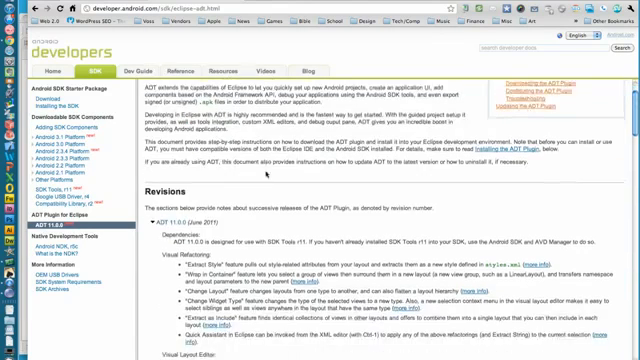
pyautogui.scroll(-3)
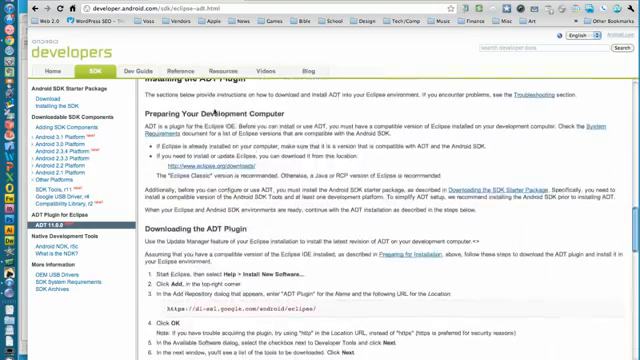
pyautogui.scroll(-3)
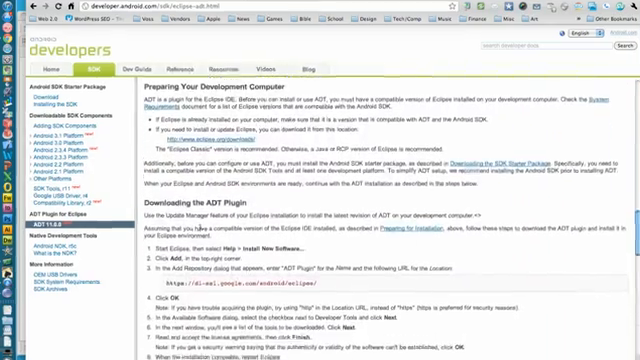
pyautogui.scroll(-3)
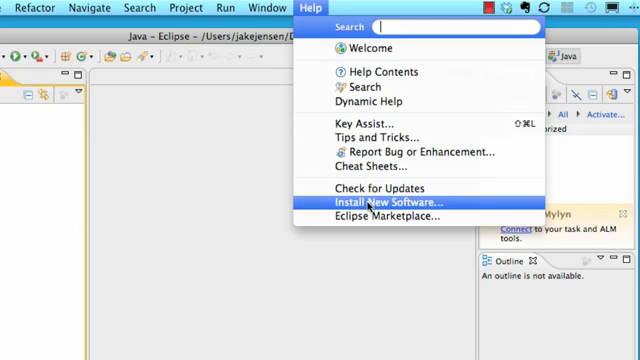
pyautogui.click(384, 204)
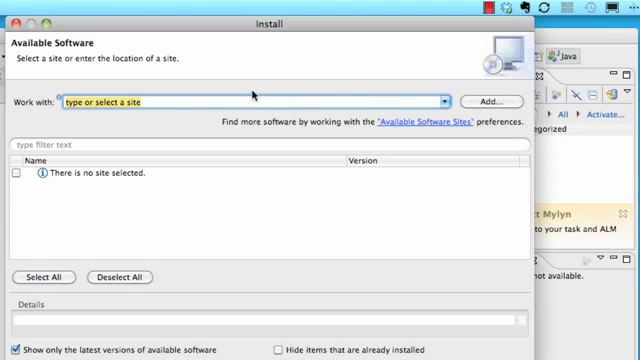
pyautogui.write('https://dl-ssl.google.com/android/eclipse/')
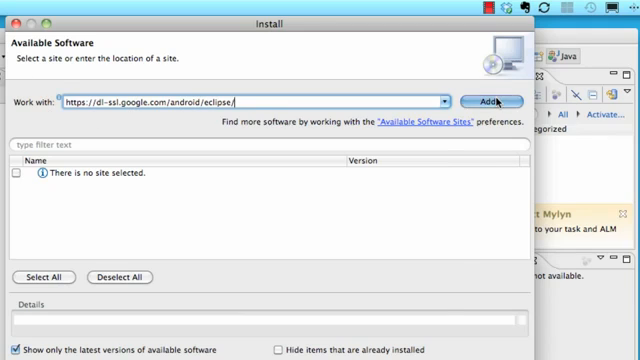
pyautogui.click(496, 100)
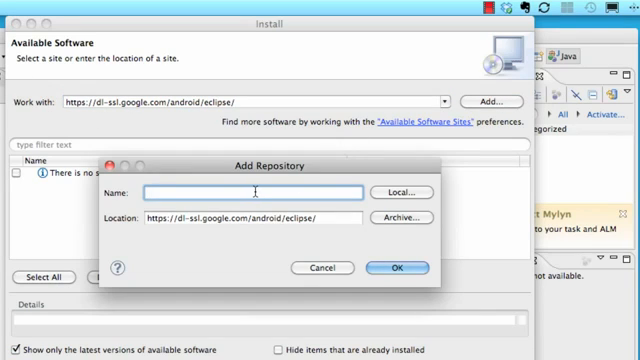
pyautogui.write('android adt')
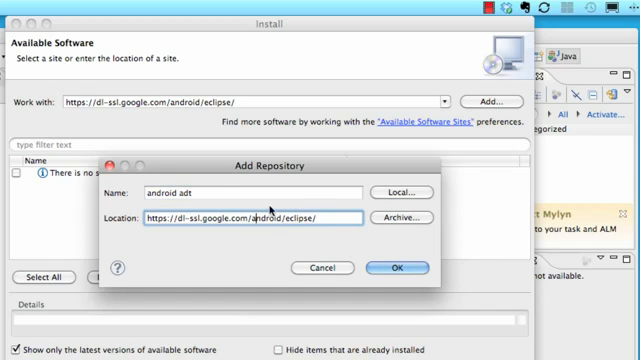
pyautogui.click(400, 268)
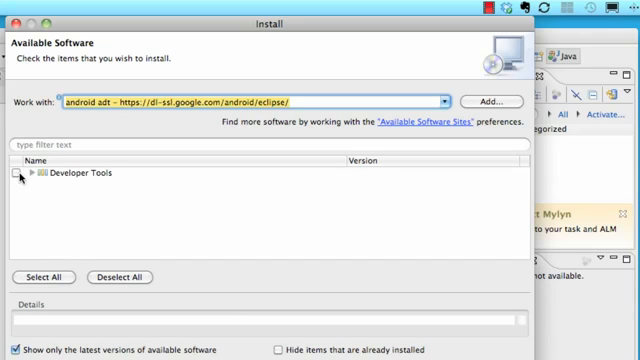
# - Select the Developer Tools package for installation
pyautogui.click(26, 178)
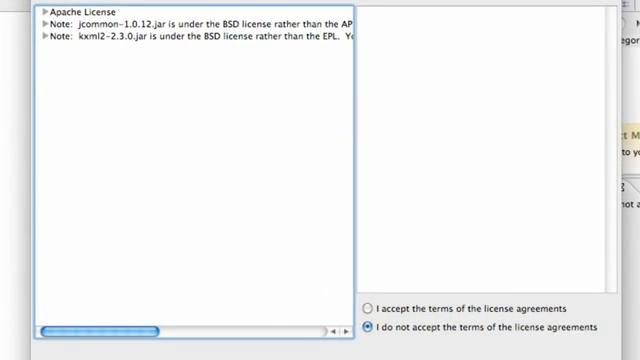
# - Read the jcommon and other component license texts and accept the license agreement terms
pyautogui.click(64, 8)
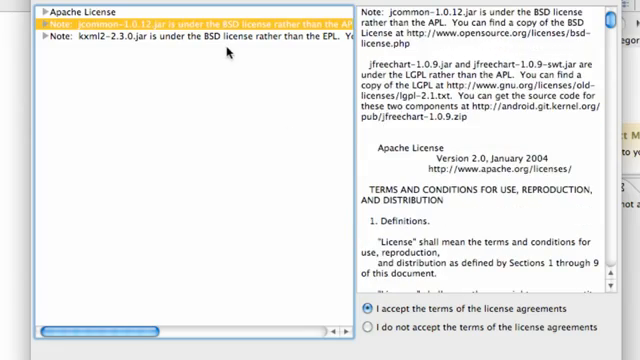
pyautogui.click(150, 42)
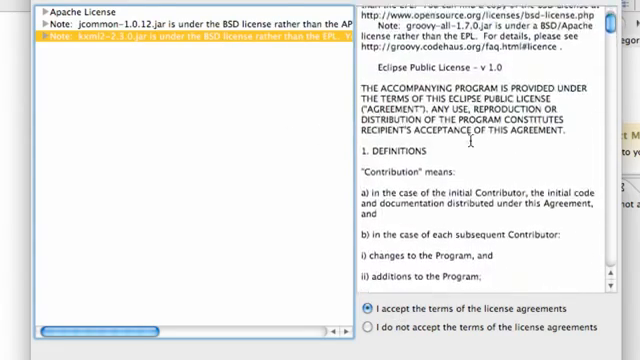
pyautogui.scroll(-3)
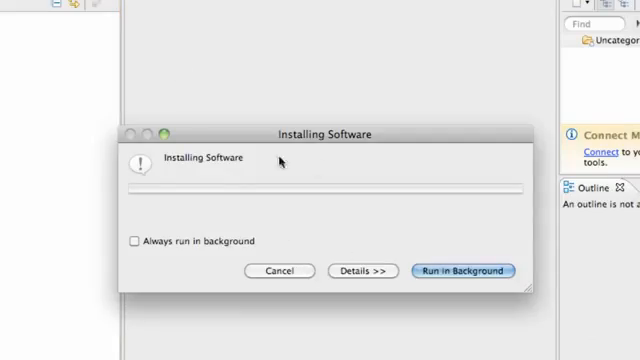
pyautogui.moveTo(280, 164)
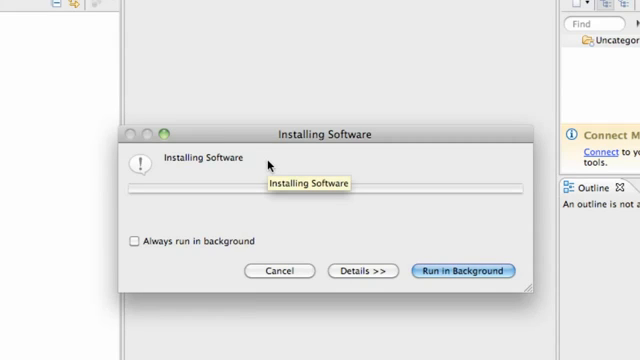